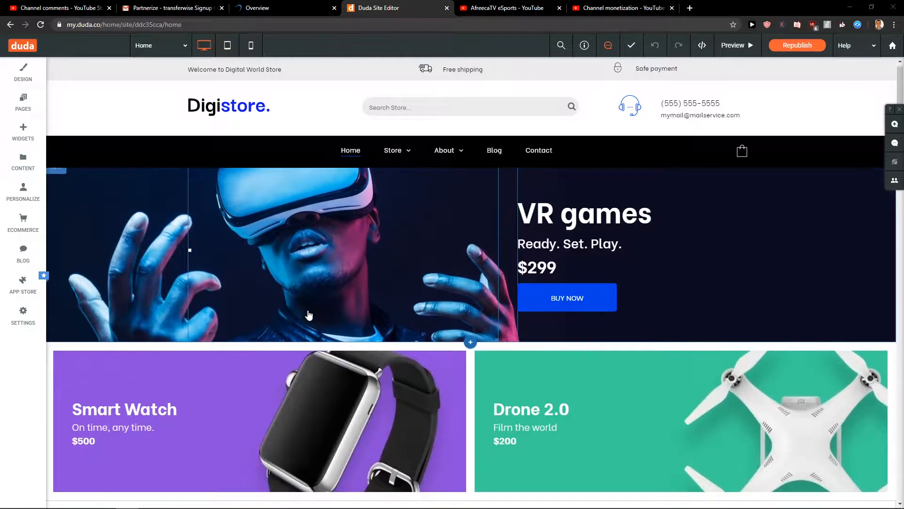
Step: Add an Image Slider widget with three sample photos below the shipping strip
scroll(down, 3)
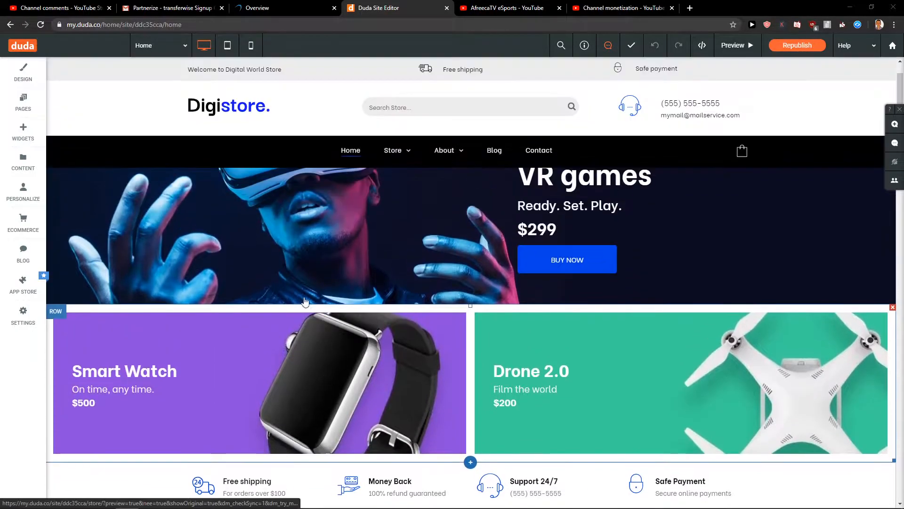
scroll(down, 3)
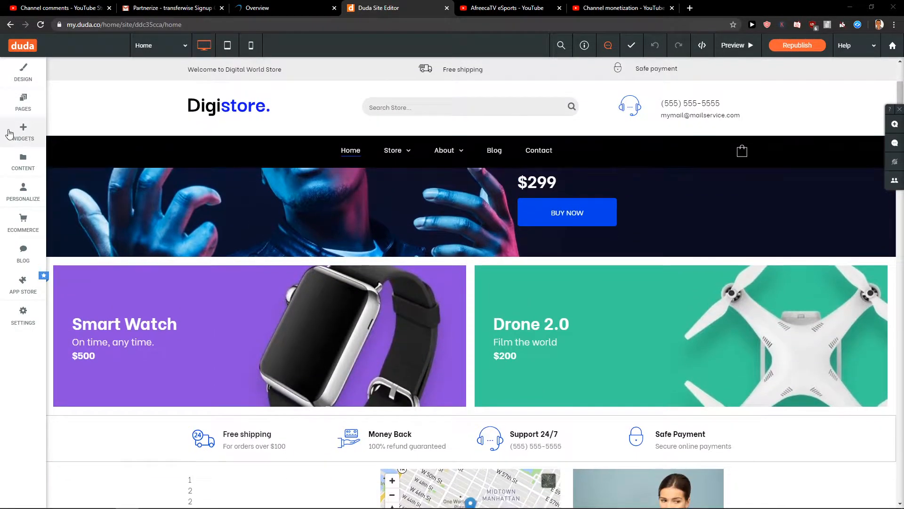
scroll(down, 3)
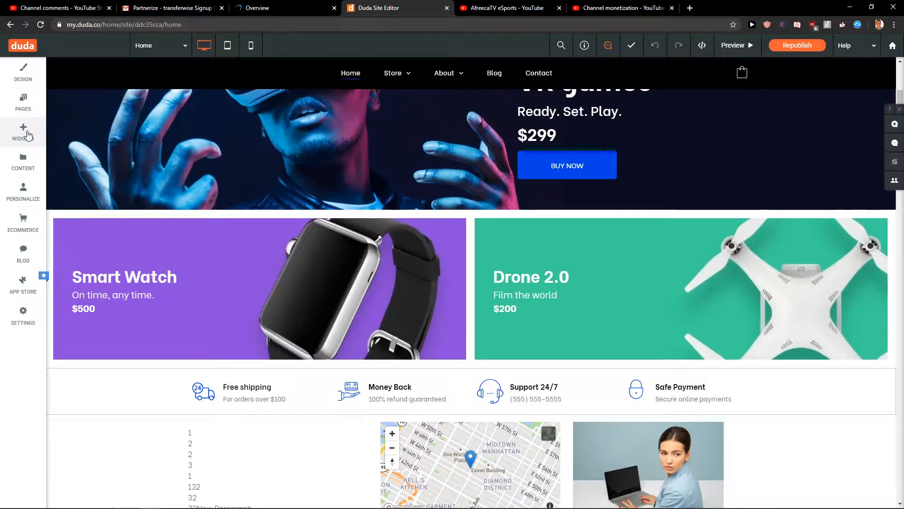
click(22, 130)
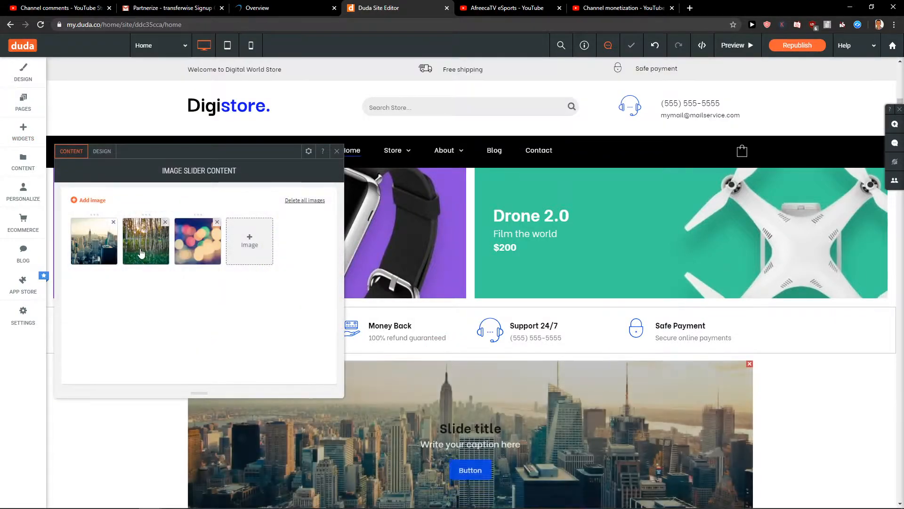
scroll(down, 3)
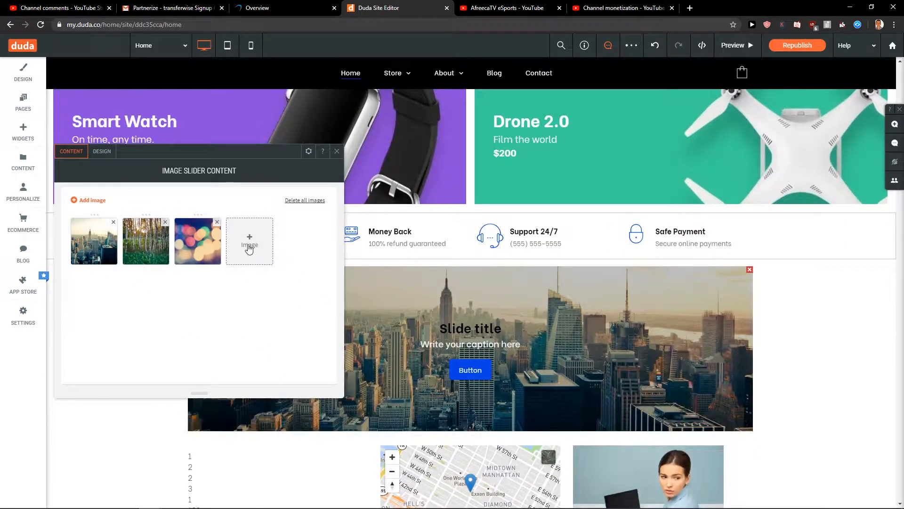
Step: Add two site photos of people working at laptops, bringing the slider to five images
click(249, 241)
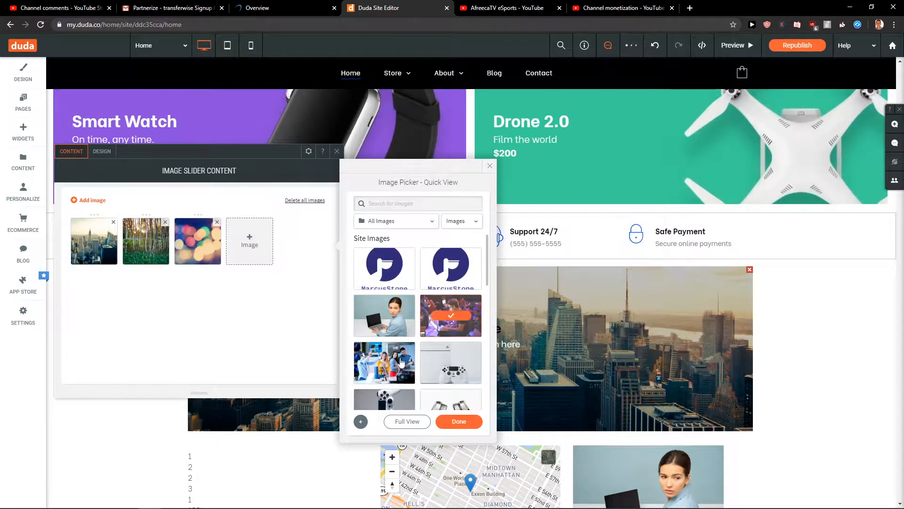
click(384, 362)
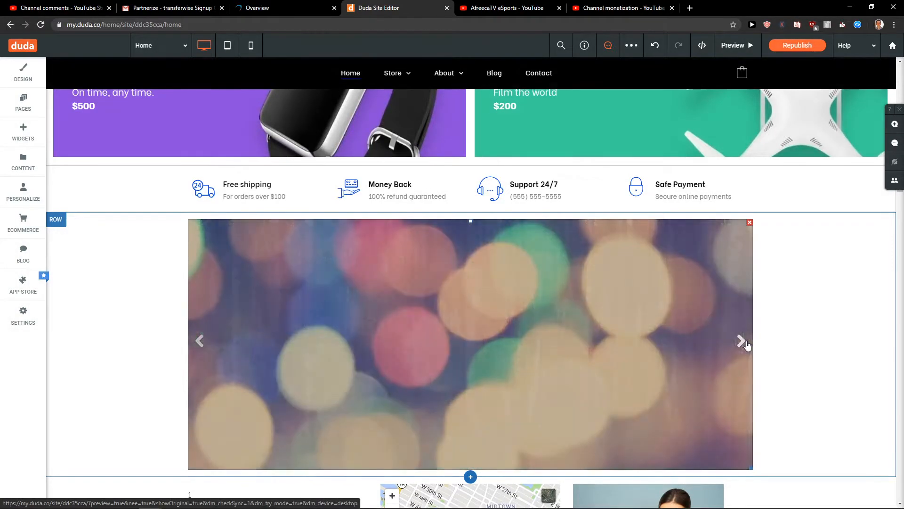
Step: Reopen the slider's design settings, browse another layout, and reach the slide Item styling
click(470, 329)
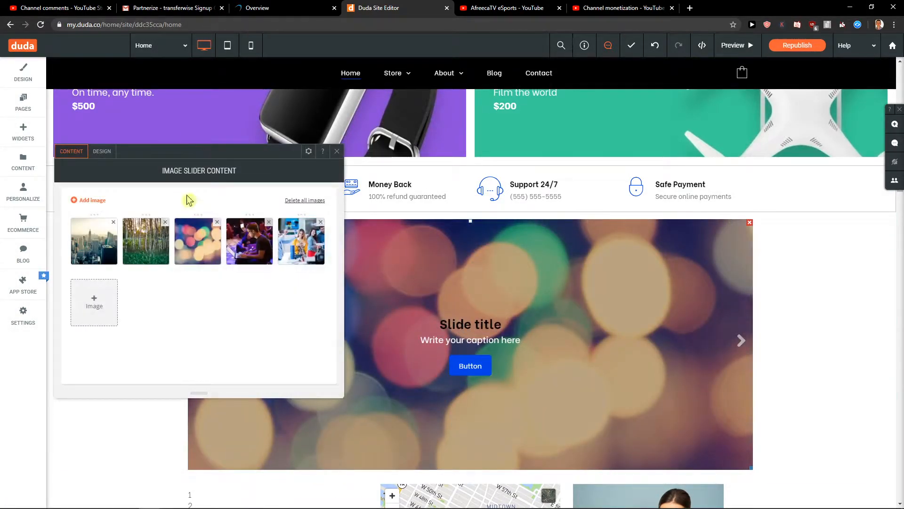
click(101, 151)
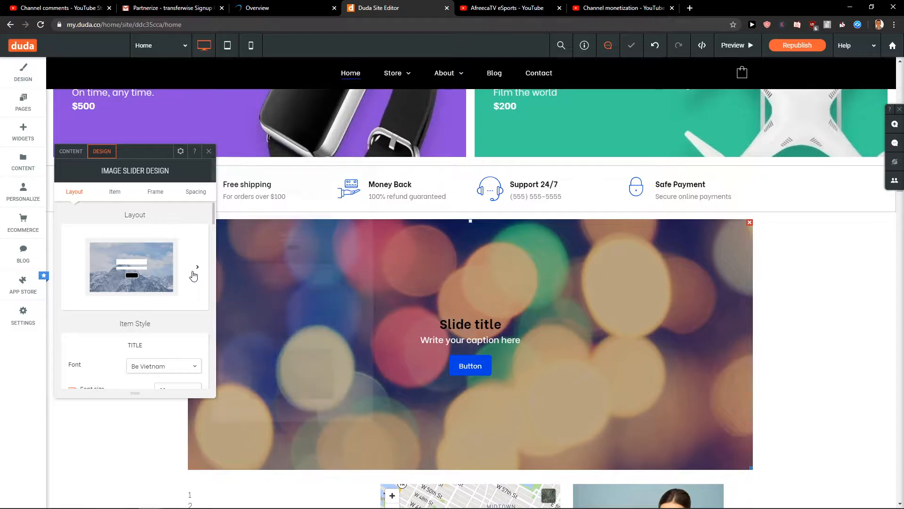
click(196, 267)
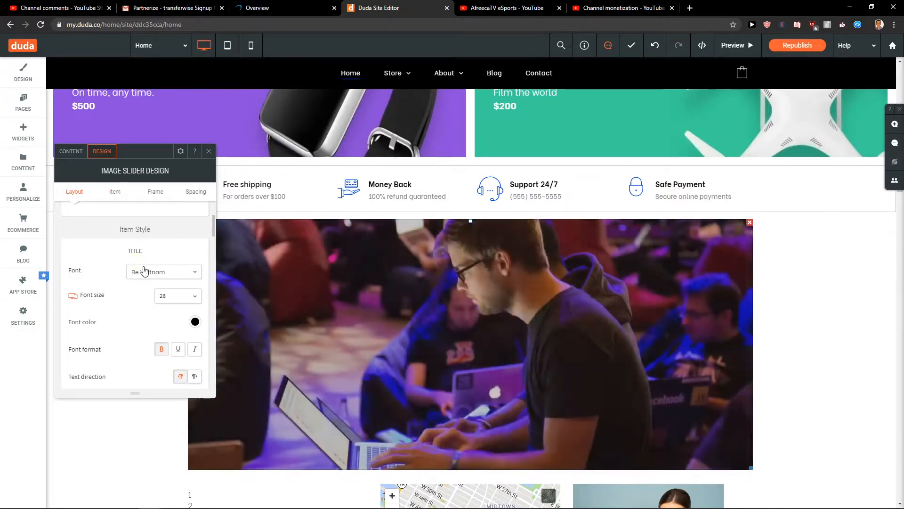
click(163, 271)
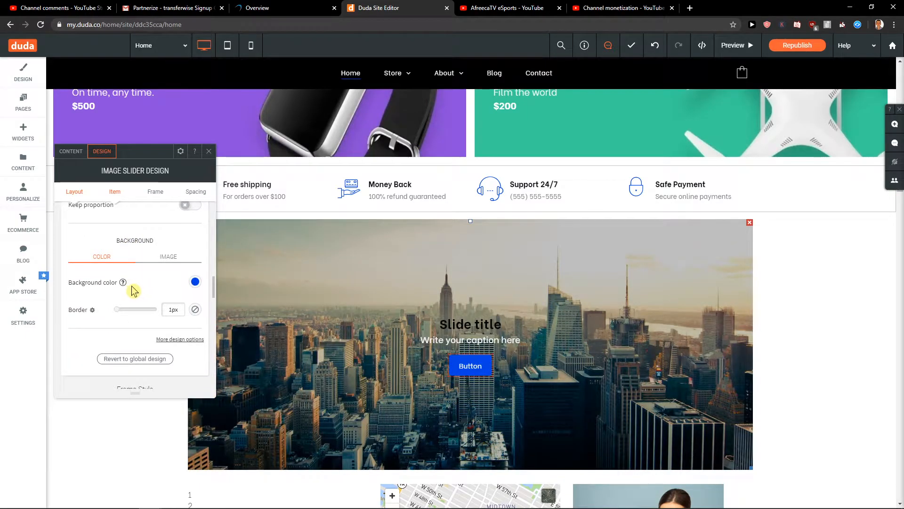
Step: Switch the slider to full width, leaving full-image display off
scroll(down, 3)
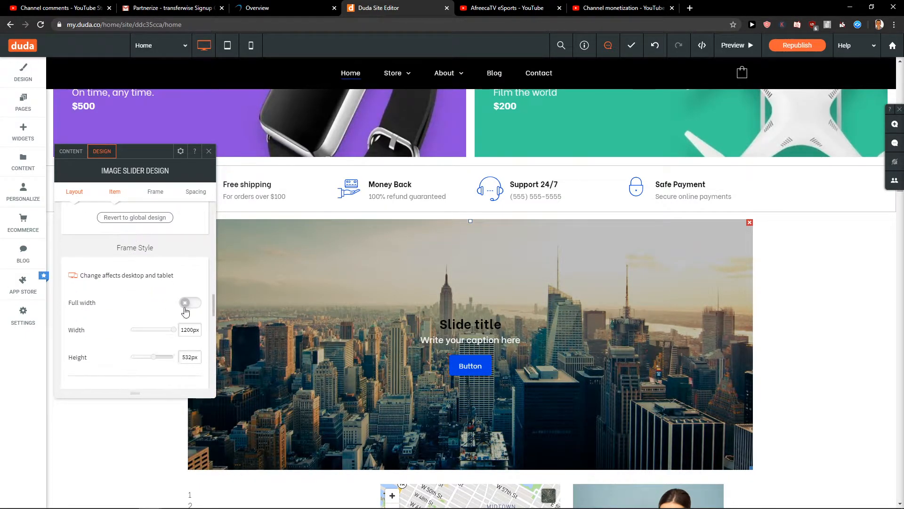
click(189, 303)
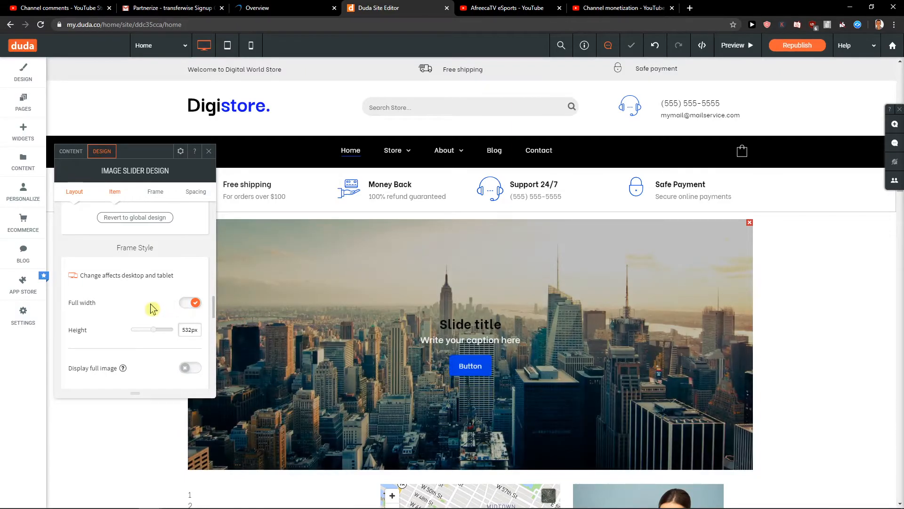
scroll(down, 3)
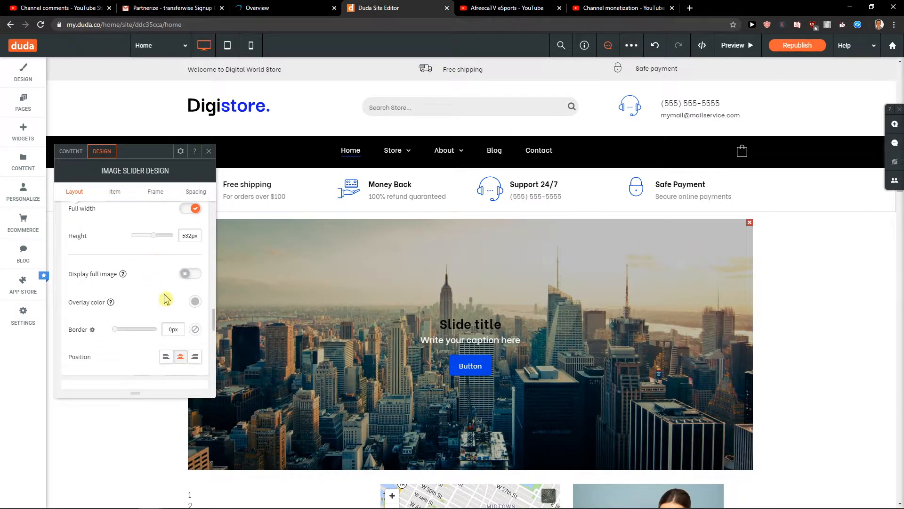
click(190, 274)
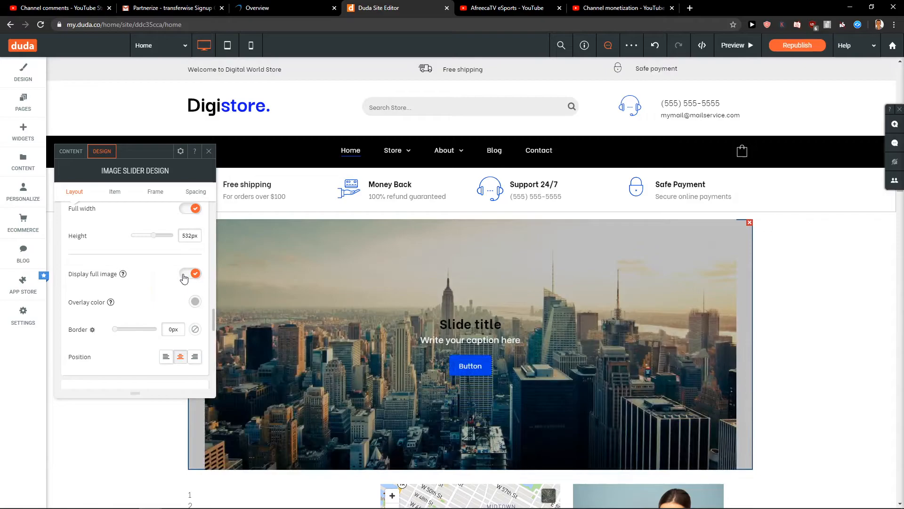
click(189, 273)
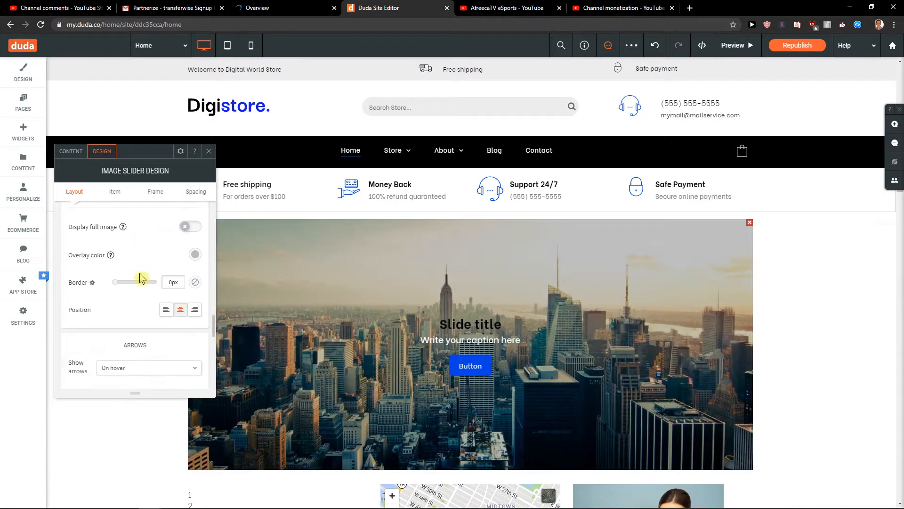
Step: Open the colour choices for the slider arrows
scroll(down, 3)
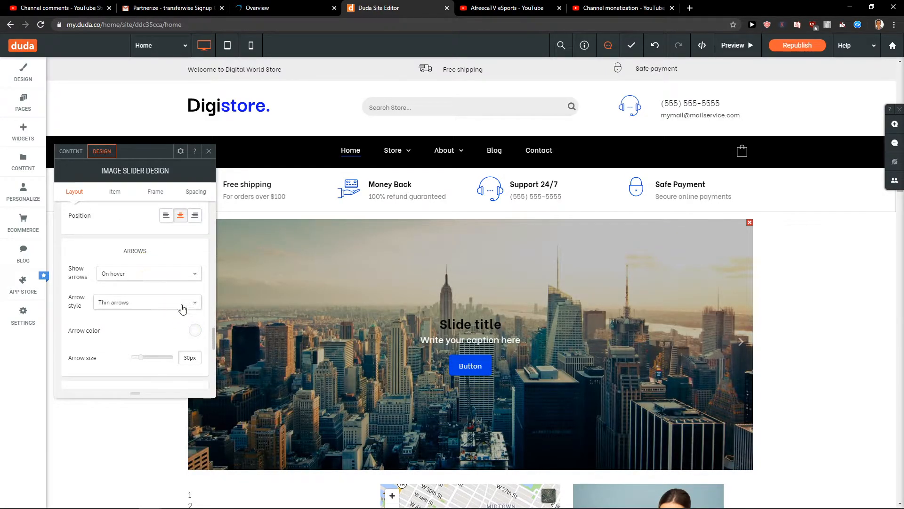
click(195, 330)
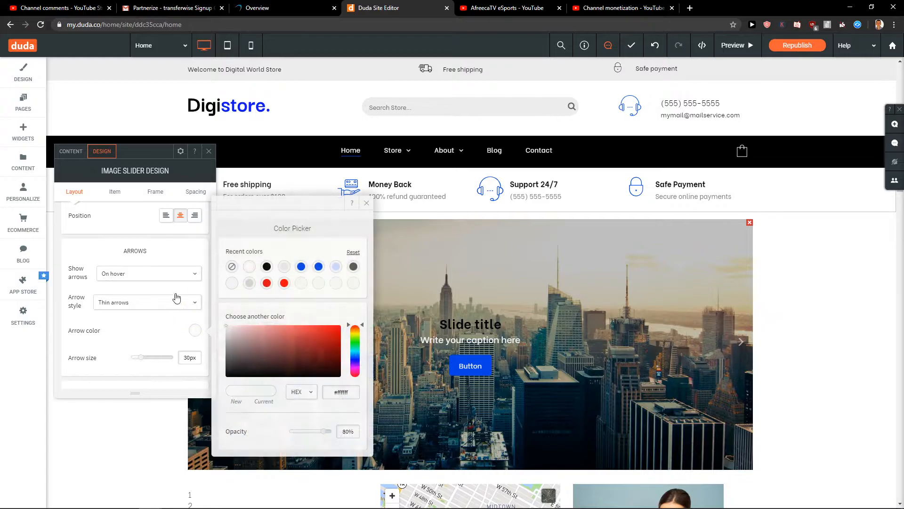
click(148, 273)
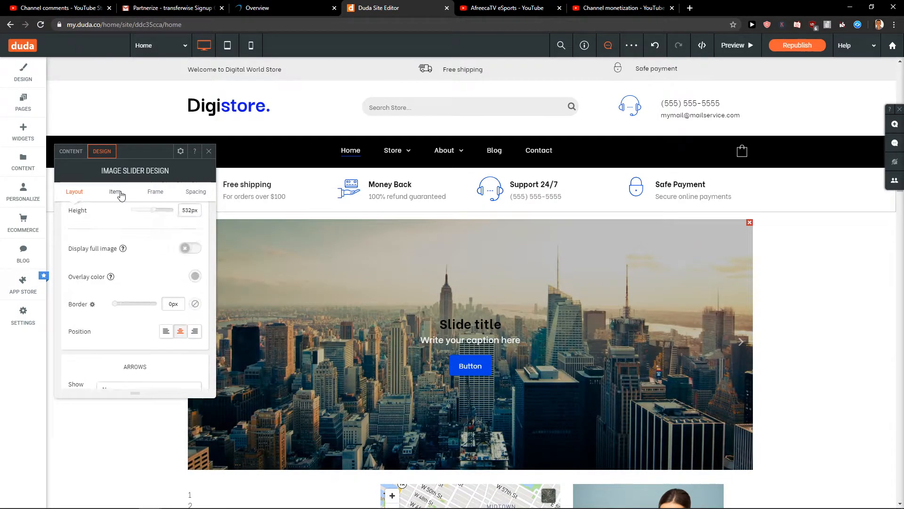
Step: Review the slider's Item, Frame and image list, then open its row's design settings
click(115, 191)
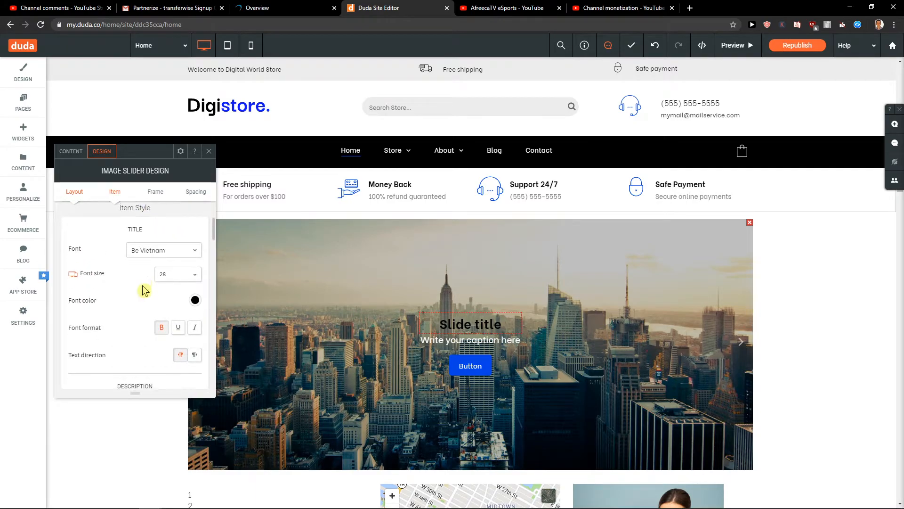
click(155, 191)
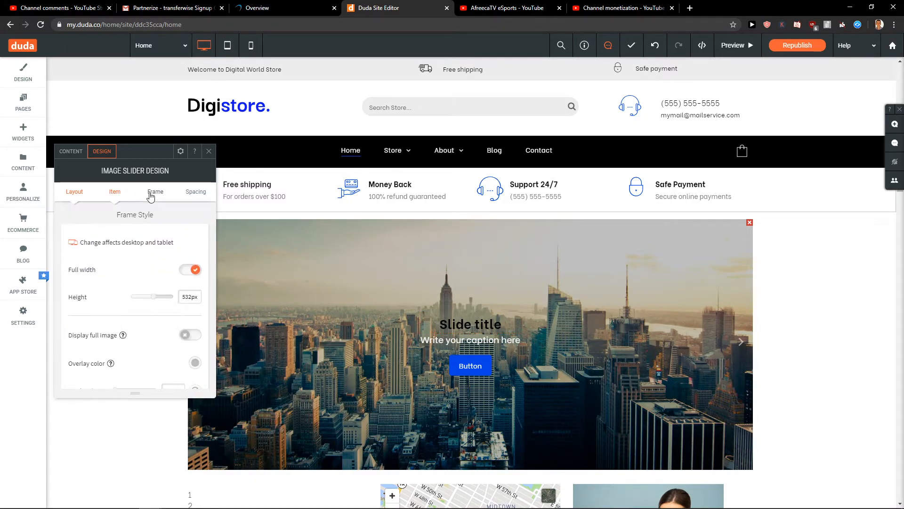
click(70, 151)
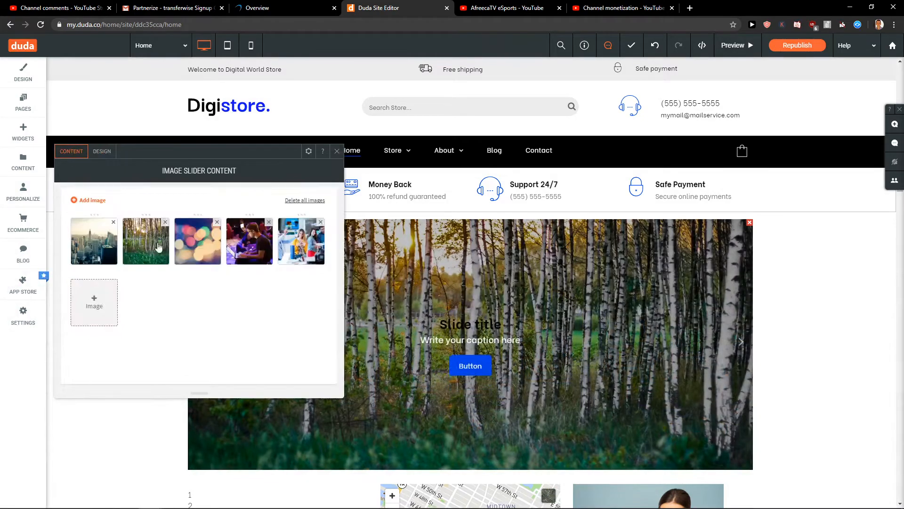
click(322, 150)
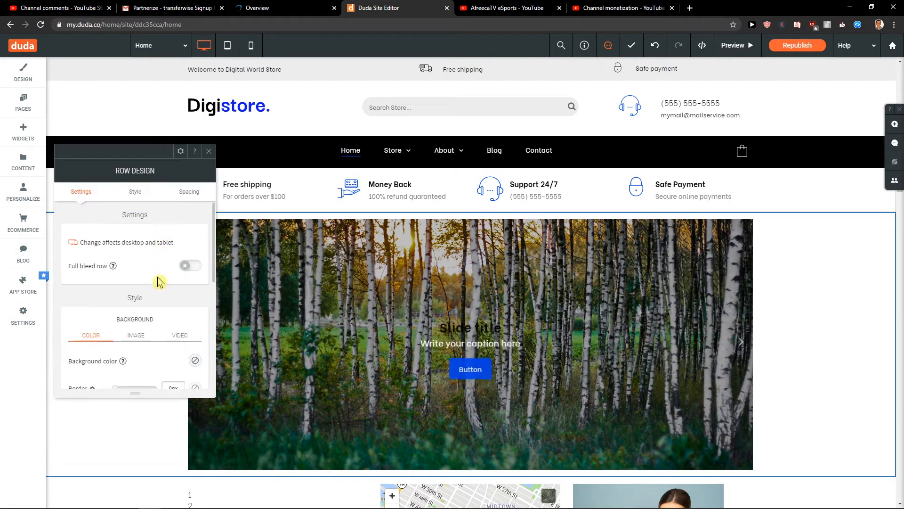
Step: Review the row's Style and Spacing options, then turn on Full bleed row
click(136, 191)
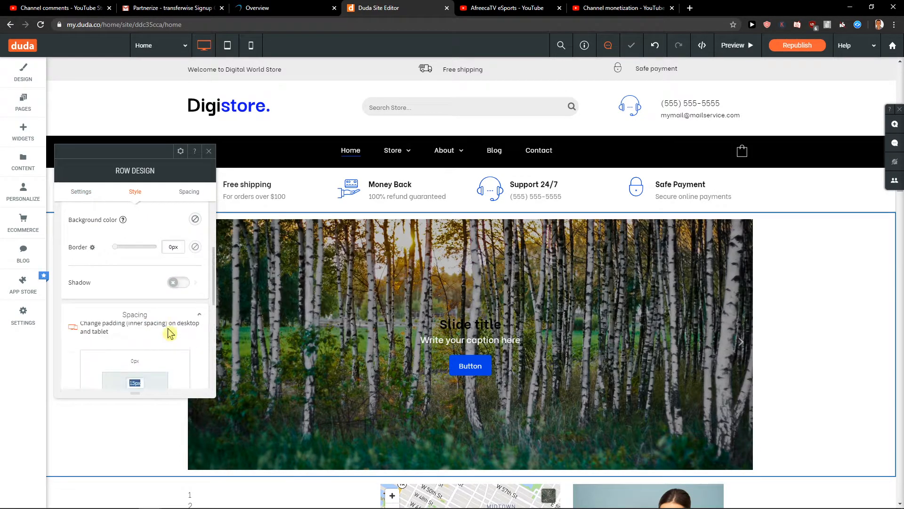
click(189, 191)
text(18)
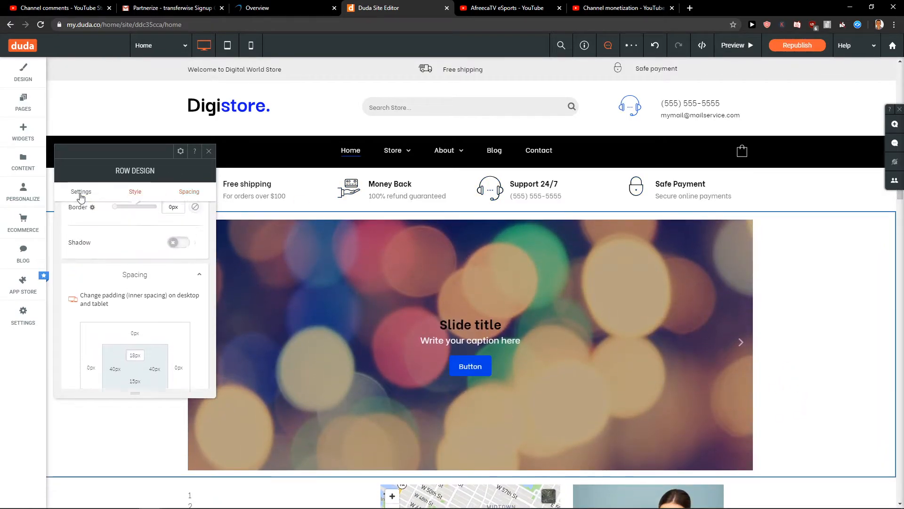
click(80, 191)
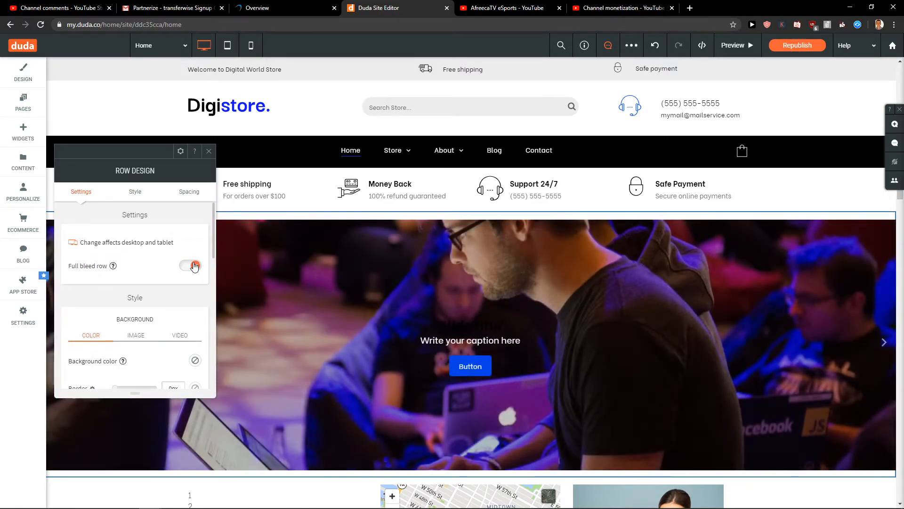
click(189, 265)
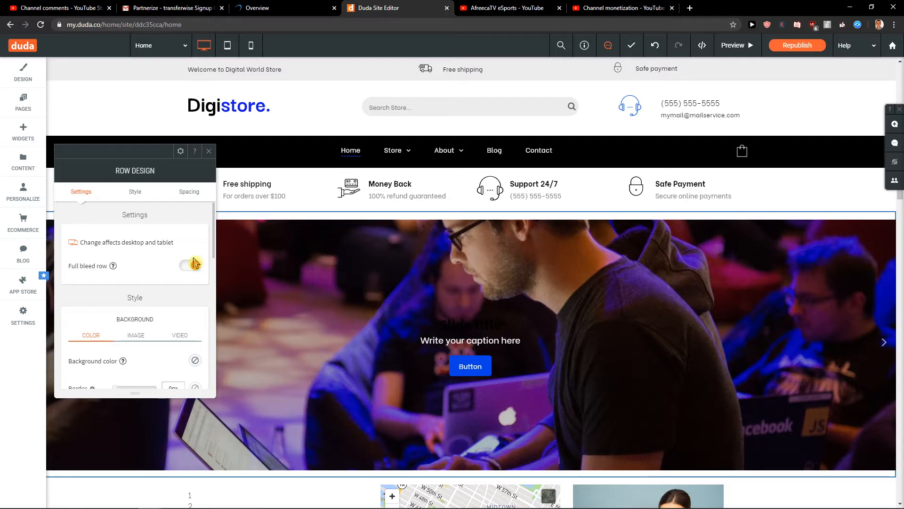
click(190, 265)
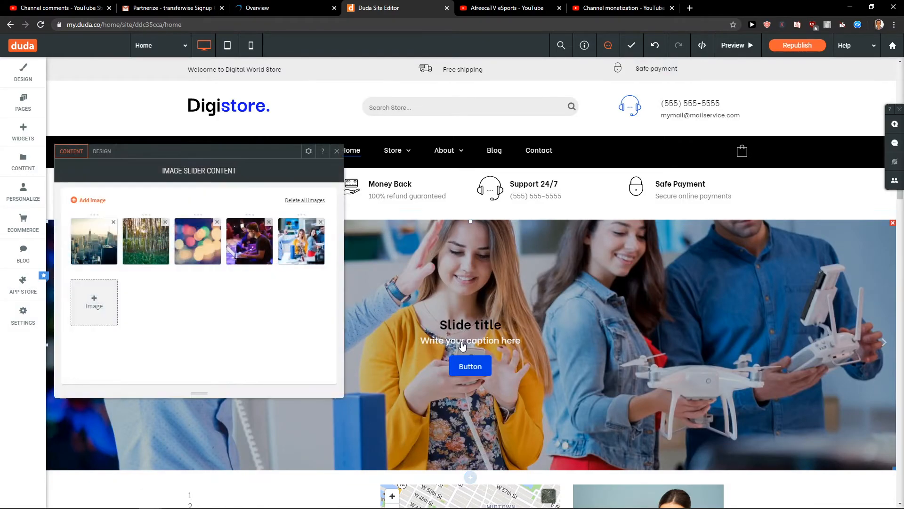
mouse_move(86, 160)
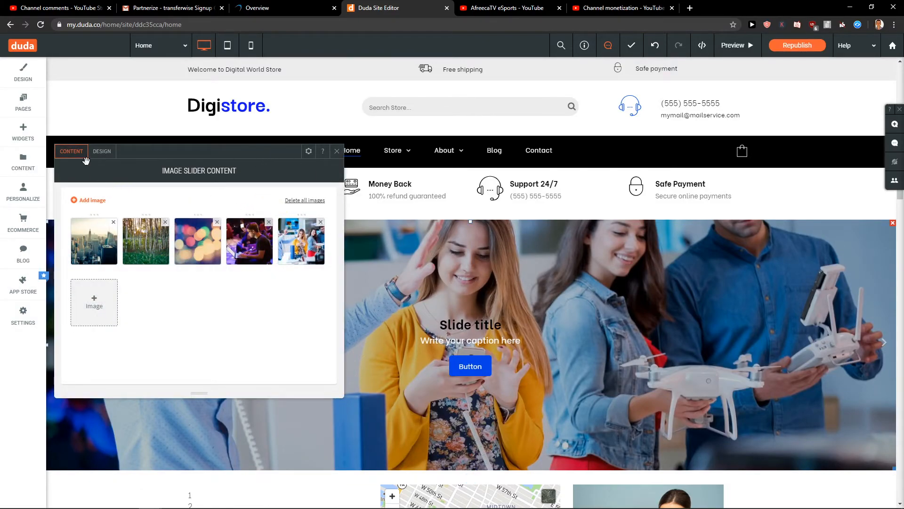
Step: Review the slider's Item and Frame design tabs, then open its layout picker
click(101, 151)
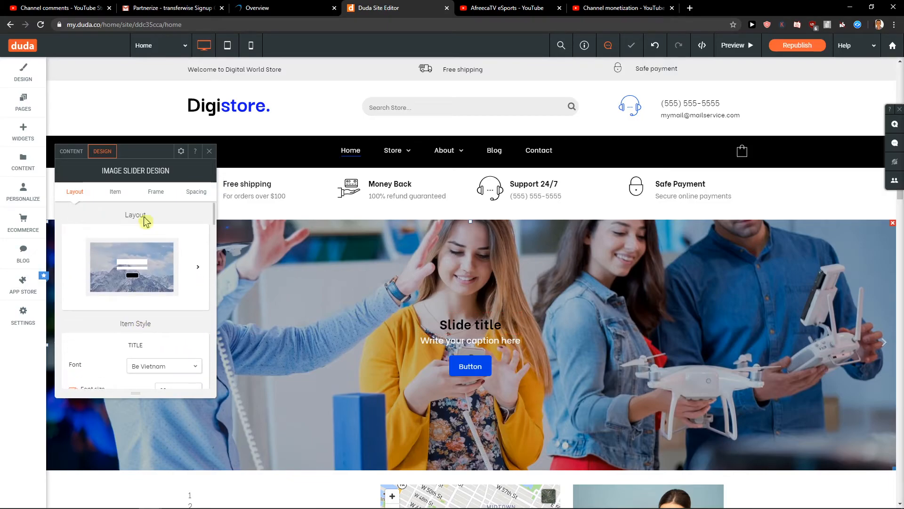
click(115, 191)
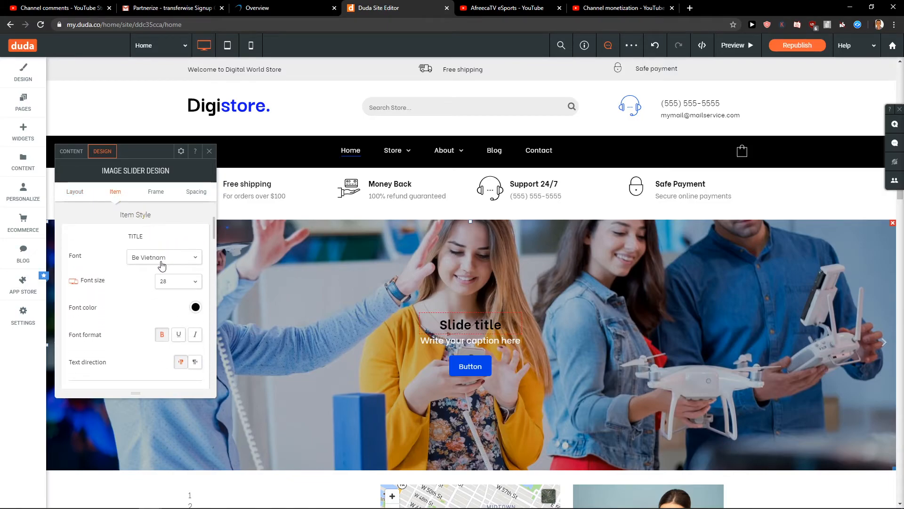
scroll(down, 3)
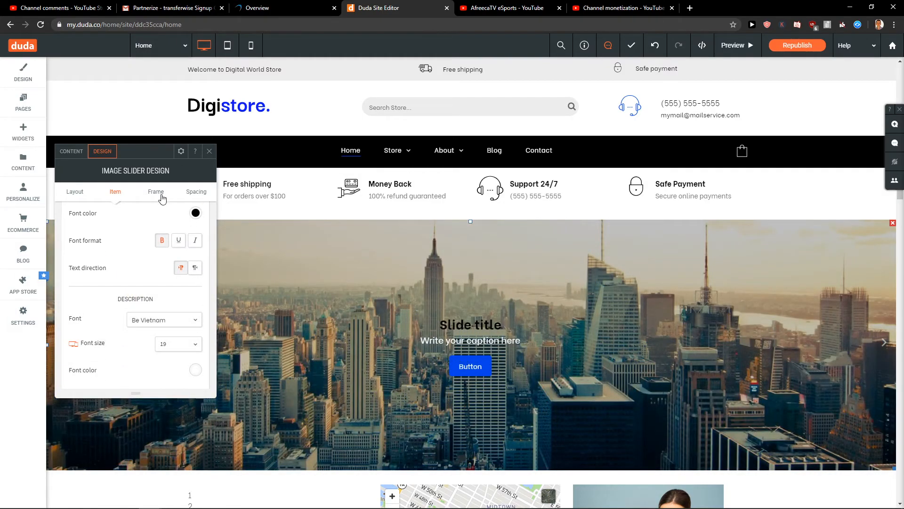
click(156, 192)
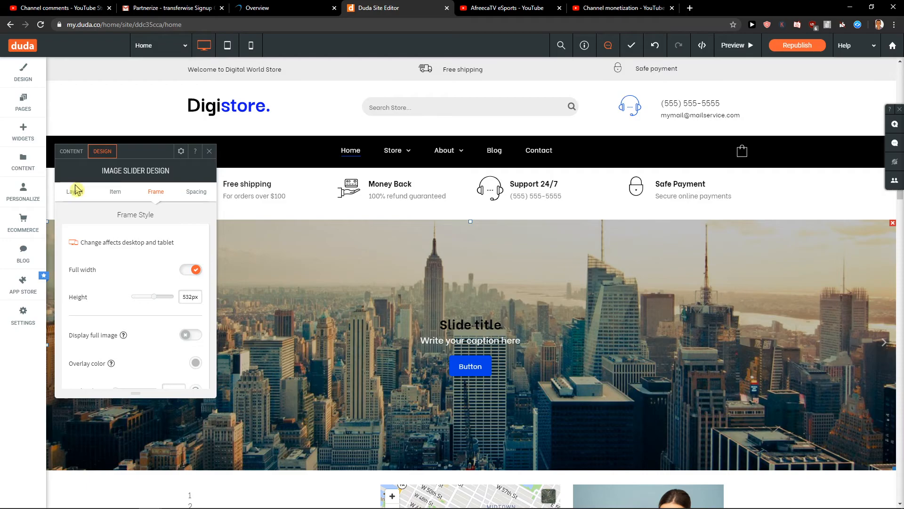
click(74, 191)
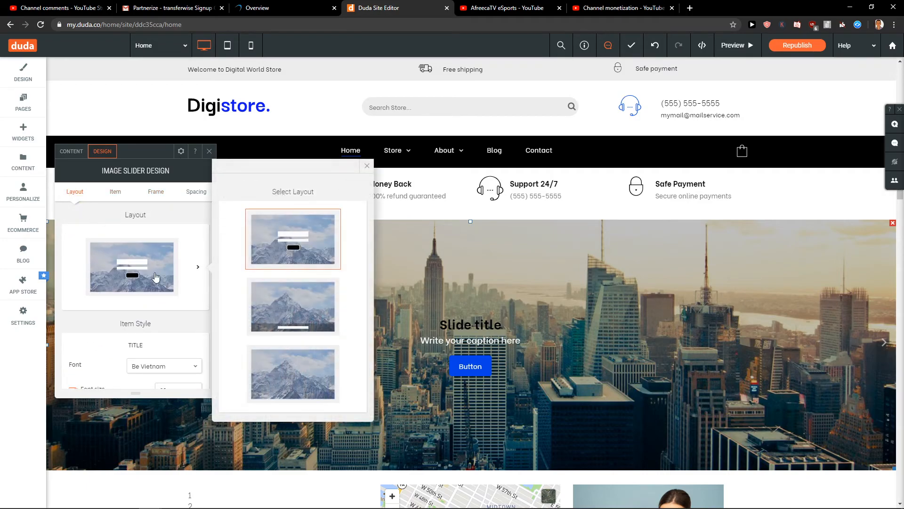
Step: Apply the bottom-caption layout and close the layout and design panels
click(293, 306)
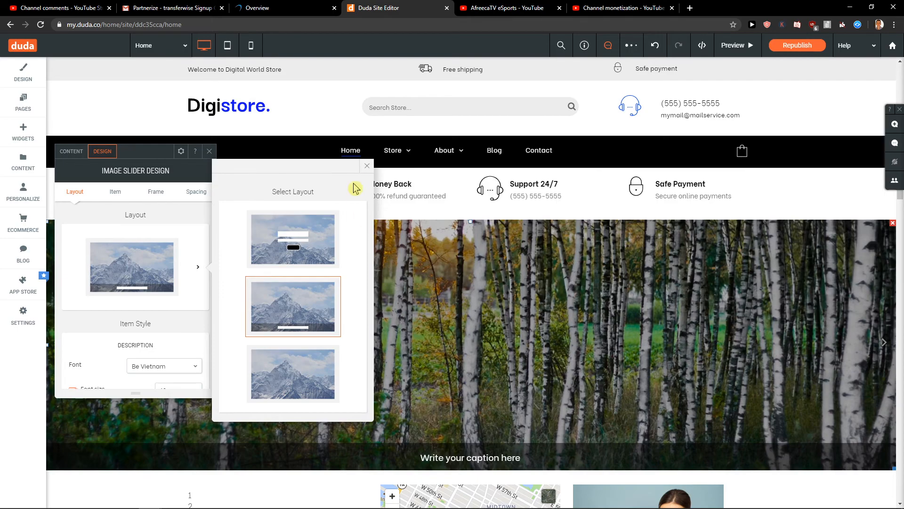
click(367, 165)
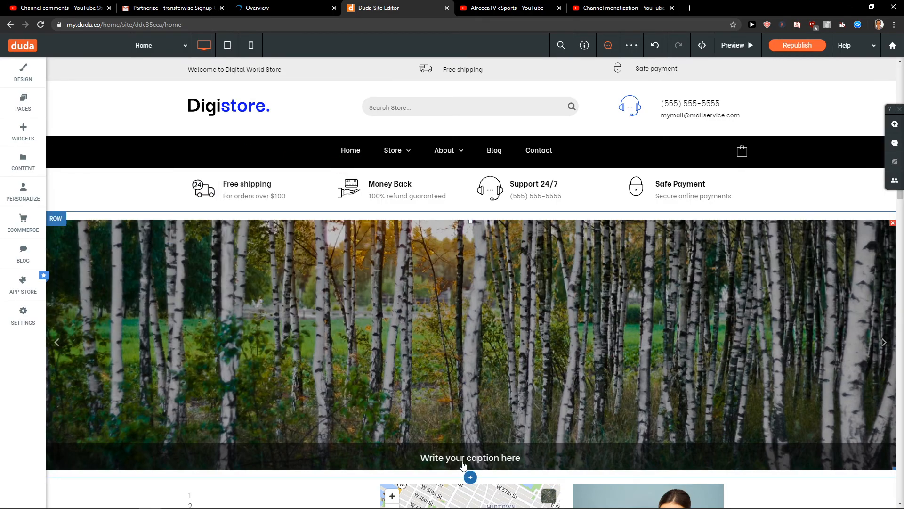